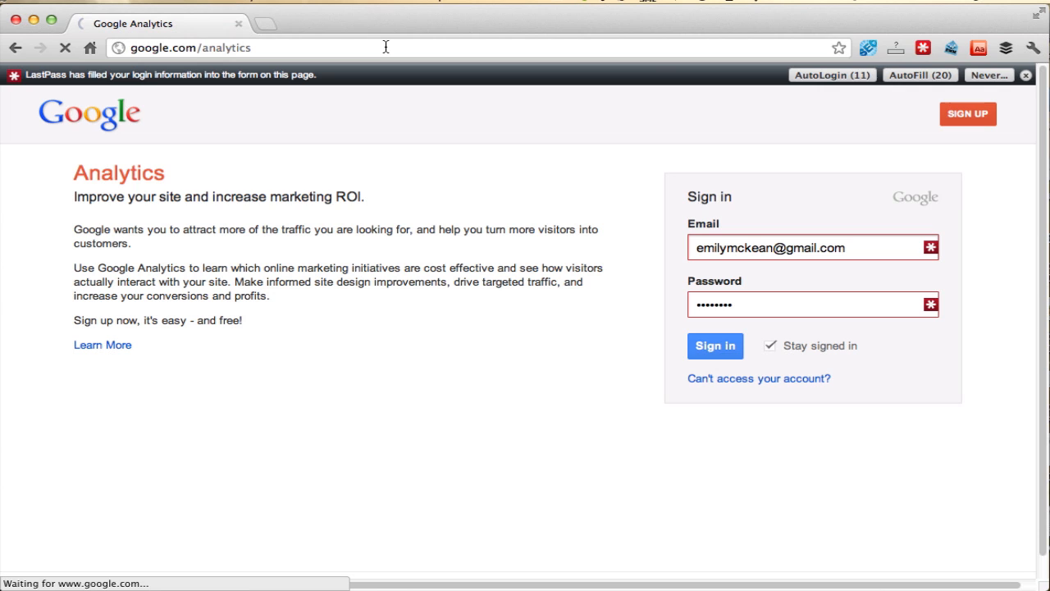
# - Reach the Google Analytics home page and start accessing Analytics to sign in
pyautogui.click(714, 345)
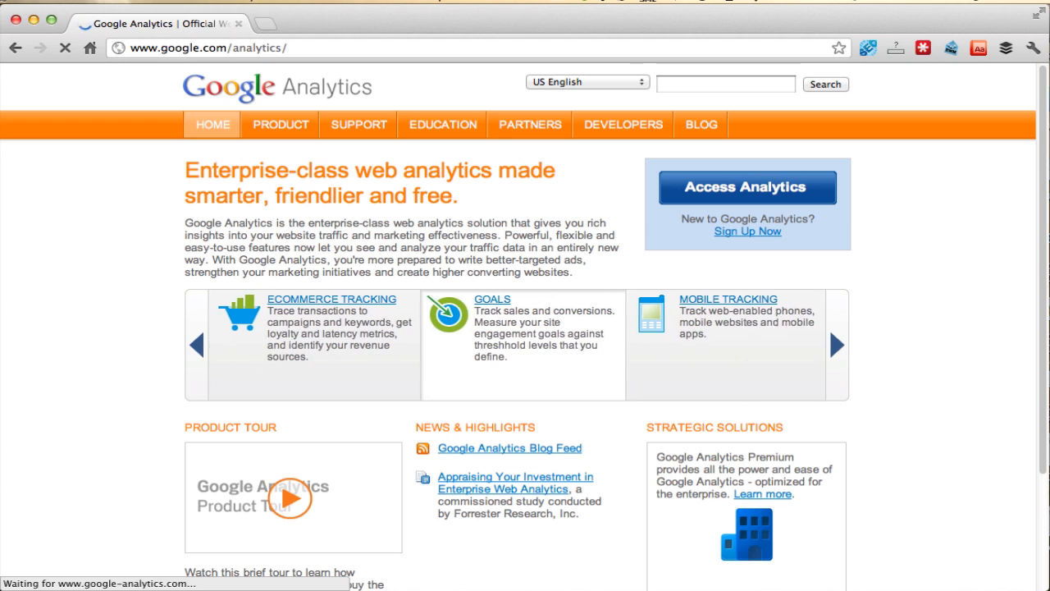
pyautogui.click(746, 187)
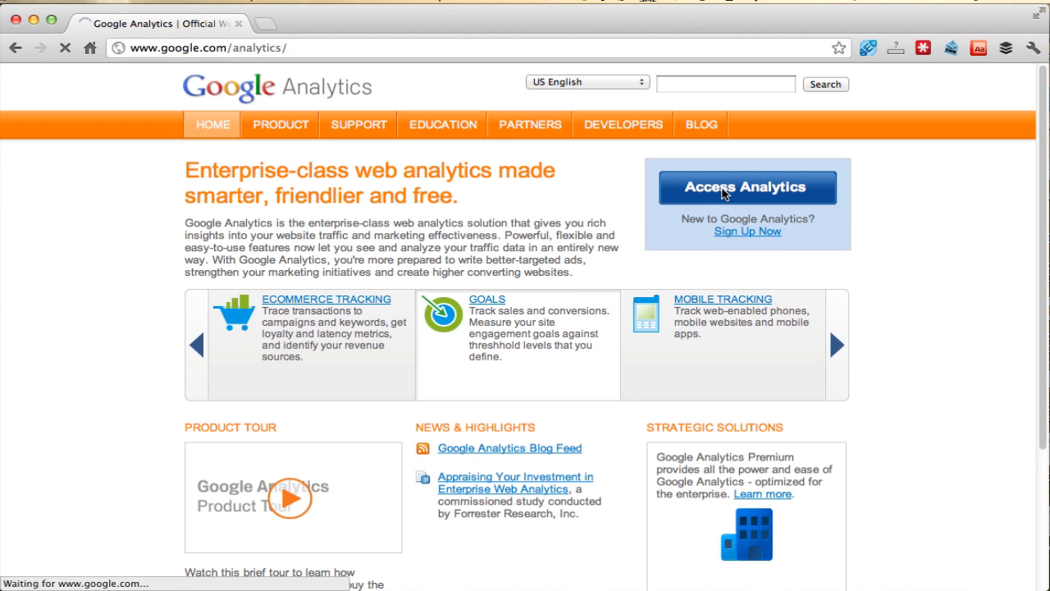
pyautogui.click(747, 187)
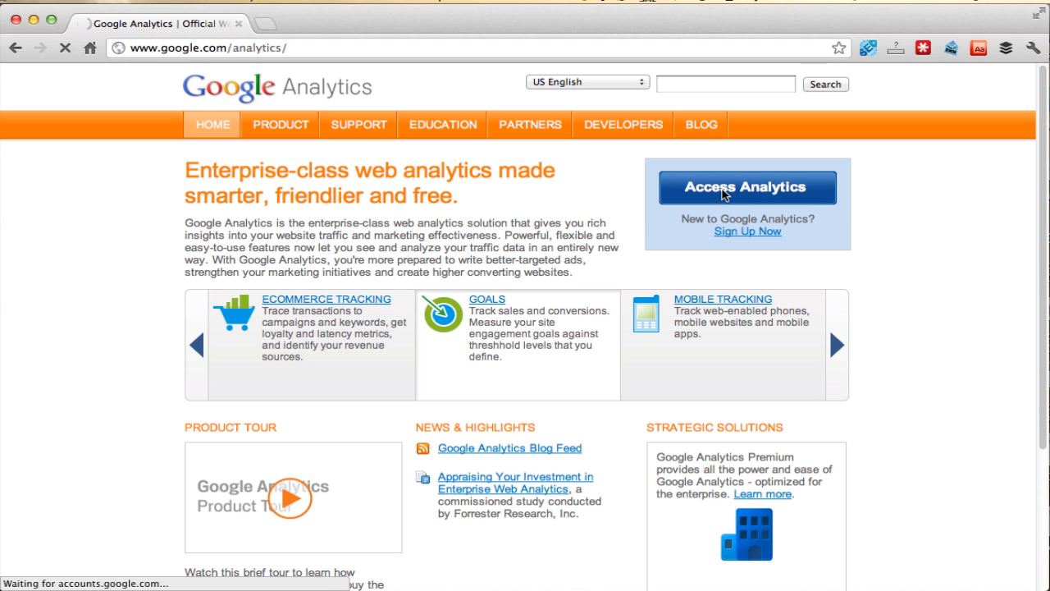
# - Sign in with the other saved account picked from the email autocomplete list
pyautogui.click(747, 187)
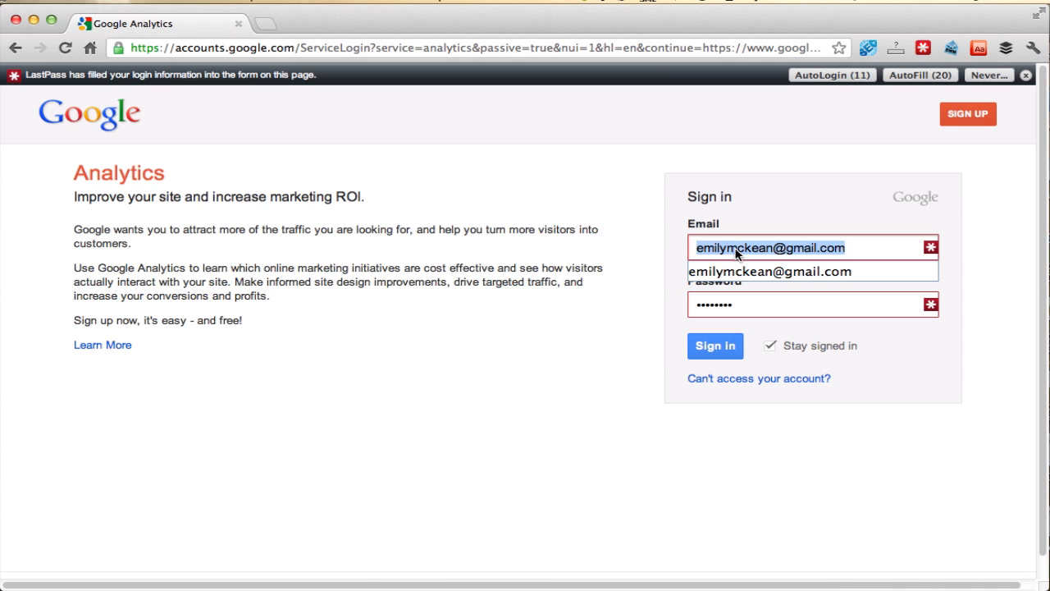
pyautogui.write('jamie')
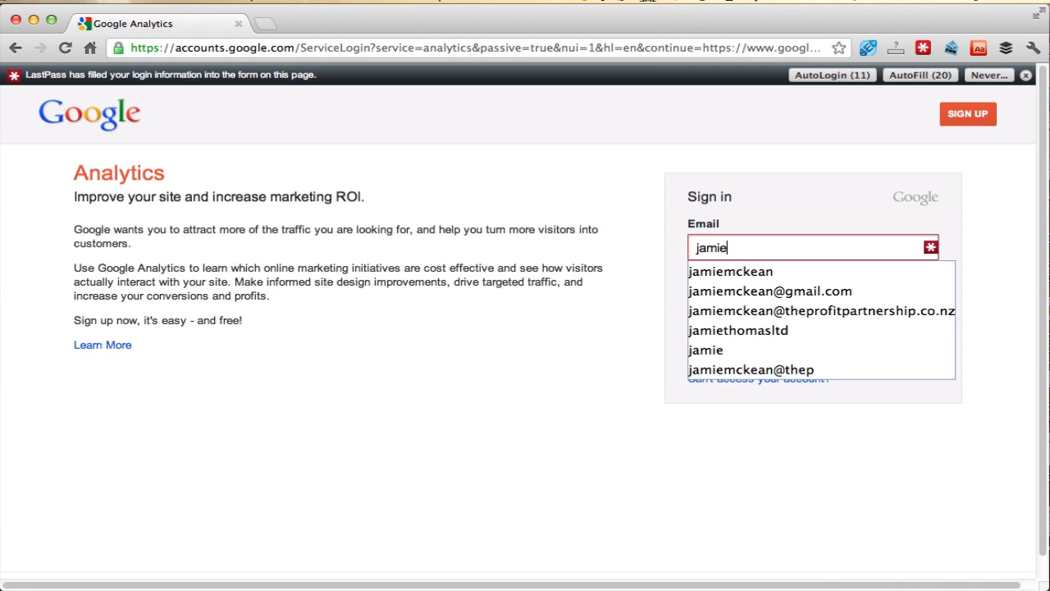
pyautogui.click(821, 310)
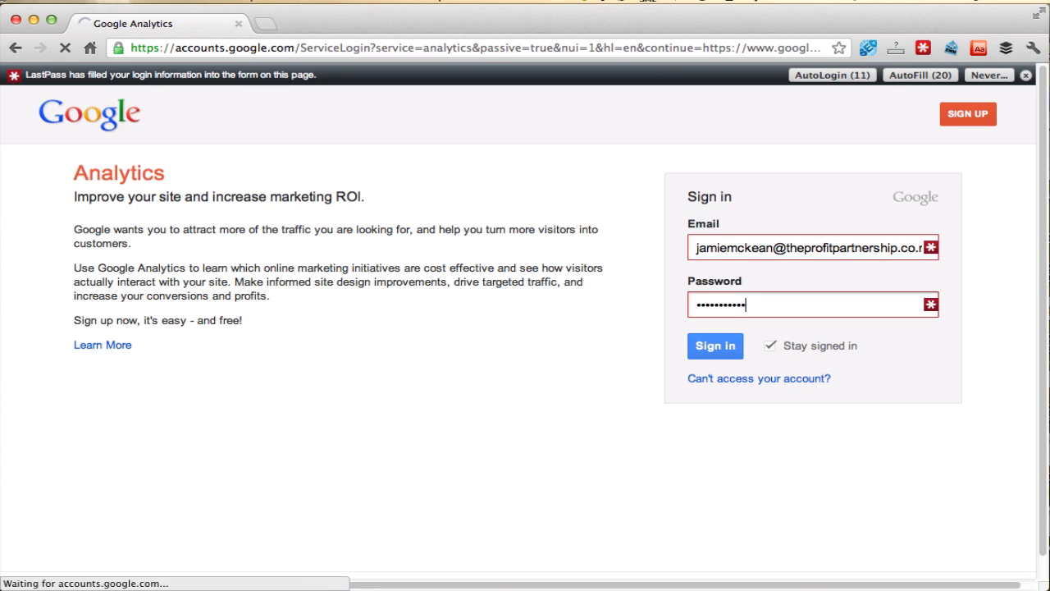
pyautogui.click(716, 345)
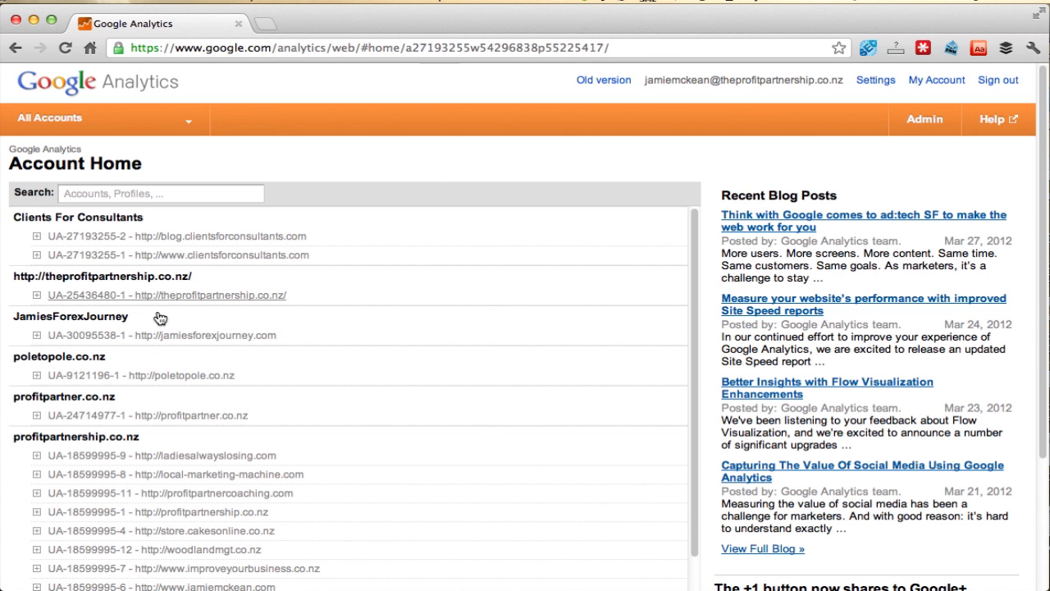
pyautogui.moveTo(207, 296)
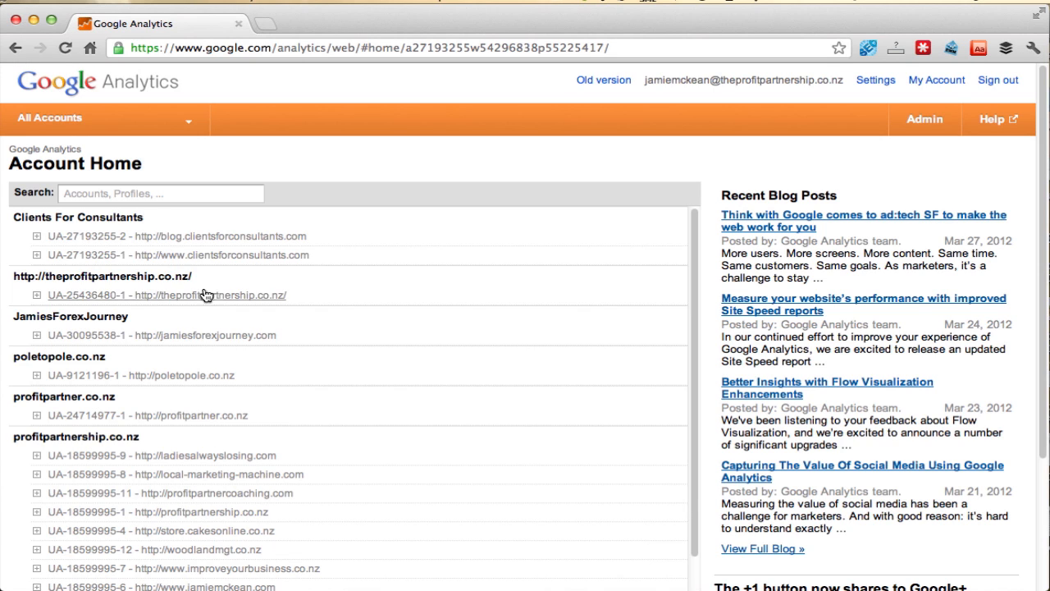
pyautogui.moveTo(161, 315)
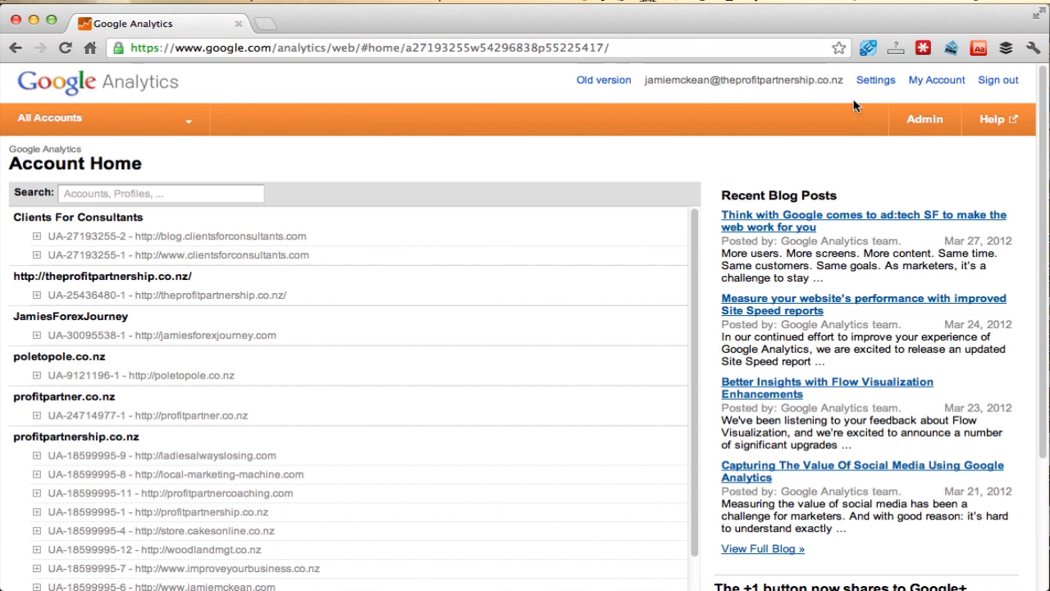
pyautogui.moveTo(748, 162)
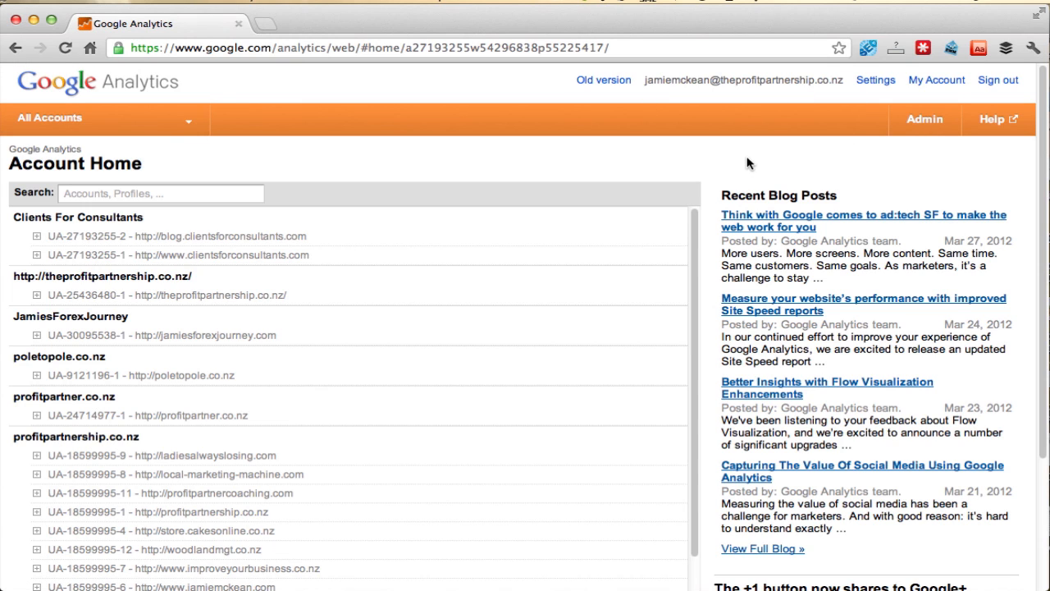
pyautogui.moveTo(857, 147)
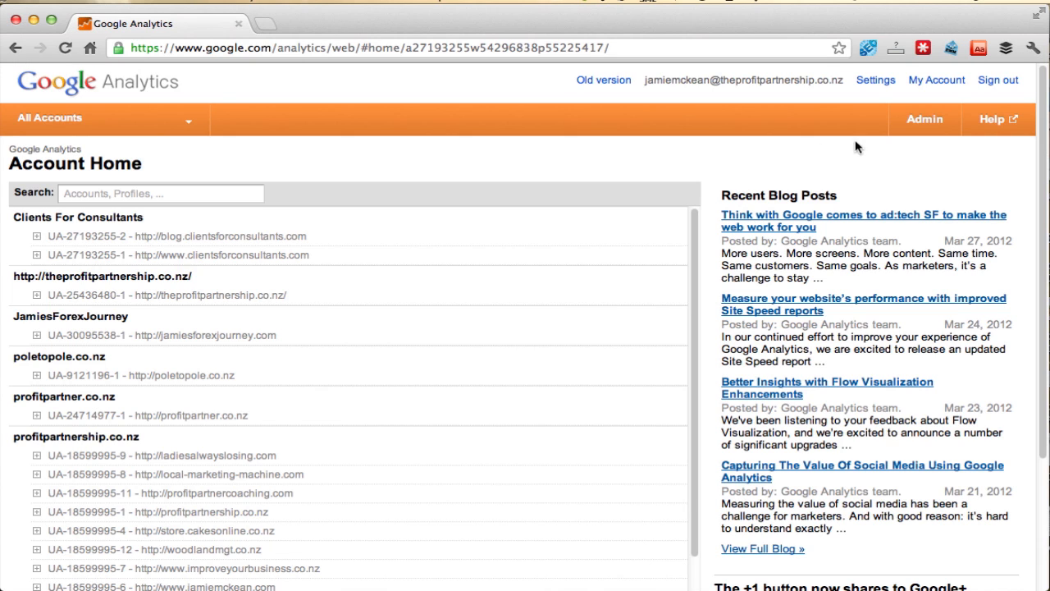
# - Go to Account Administration from the Admin link in the top bar
pyautogui.click(926, 118)
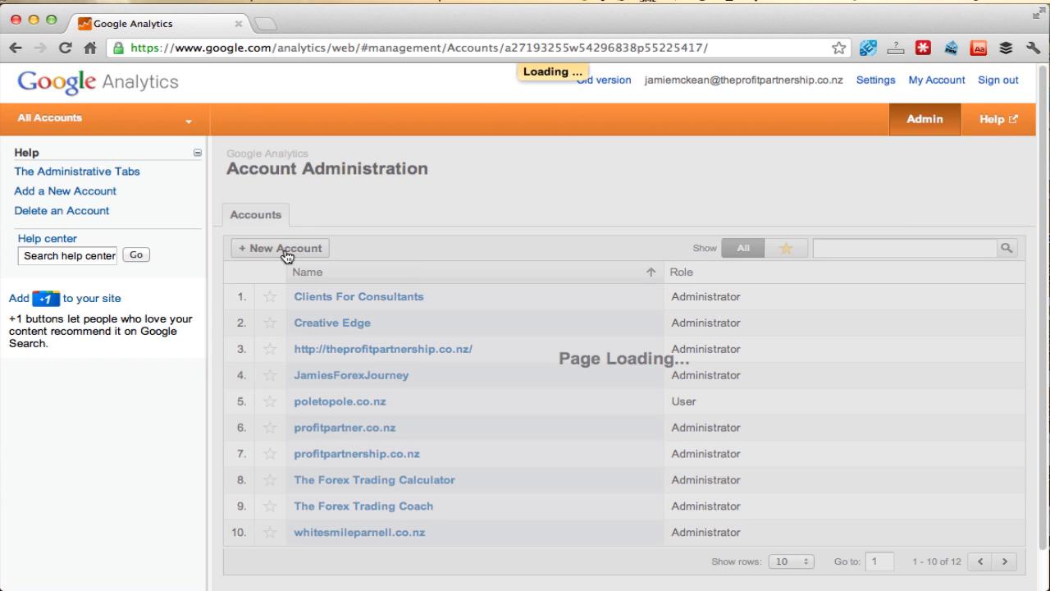
# - Start a new account named 'Forum BDN.com' and reach the website URL protocol choices
pyautogui.click(279, 248)
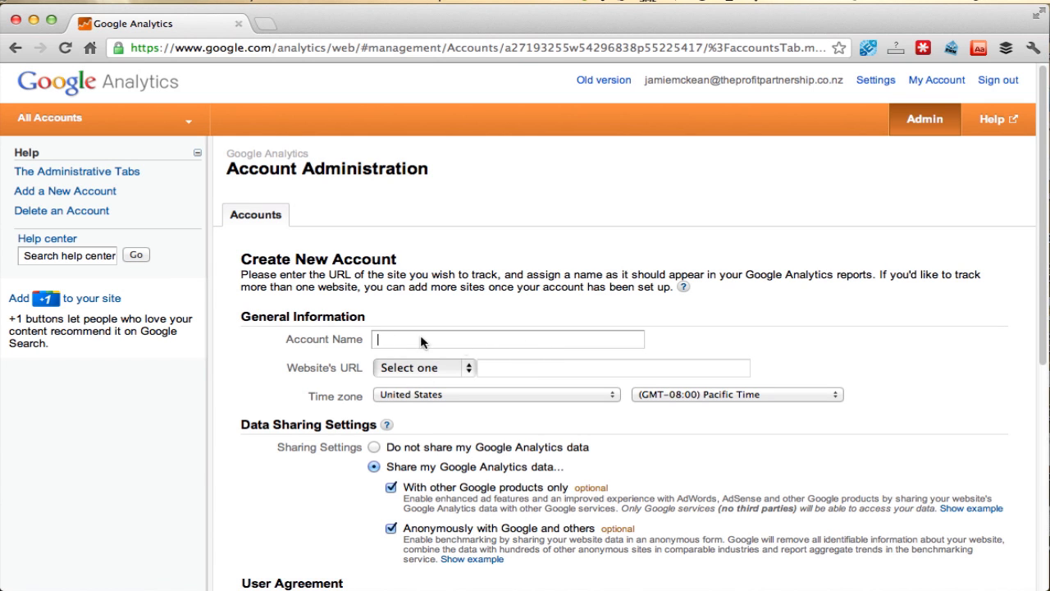
pyautogui.moveTo(482, 327)
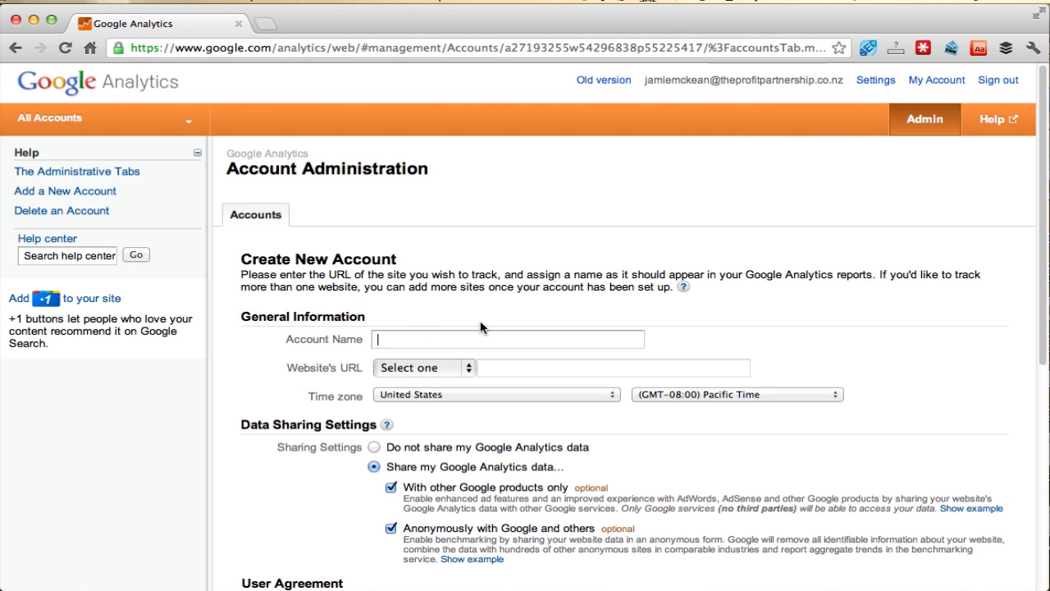
pyautogui.moveTo(333, 349)
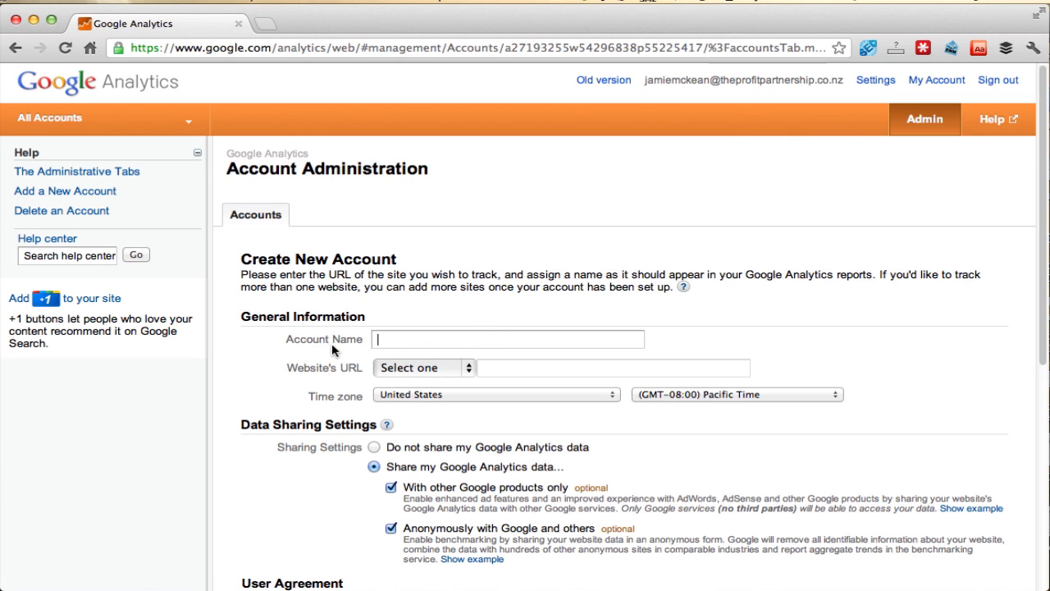
pyautogui.scroll(-3)
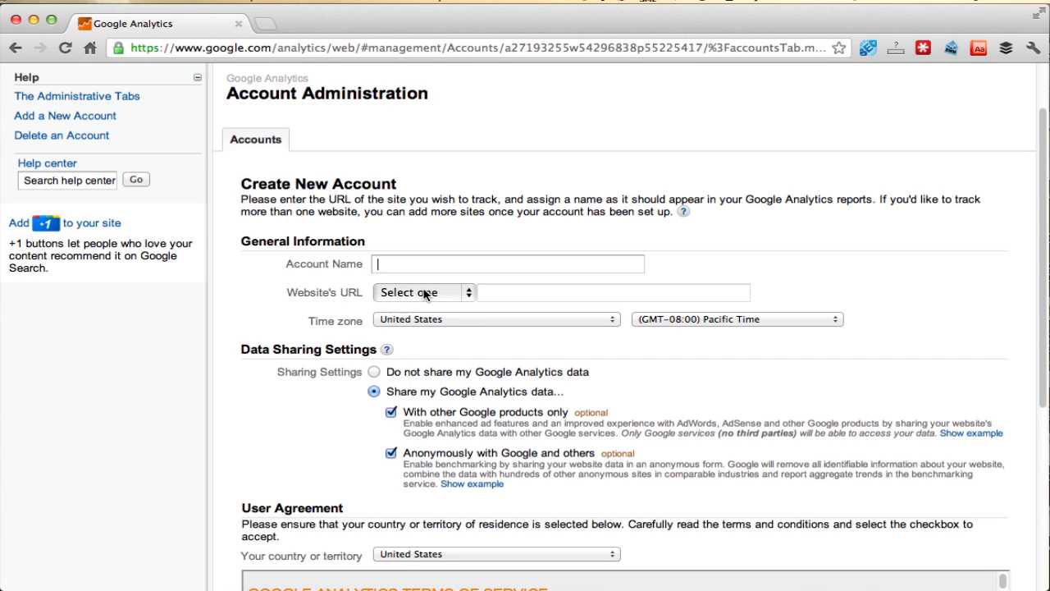
pyautogui.write('Forum')
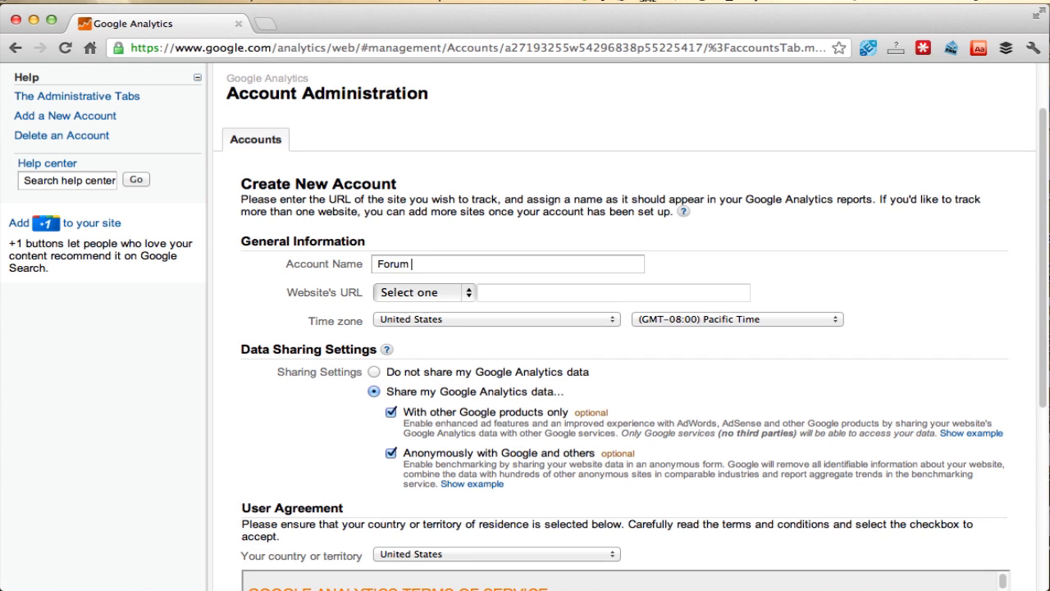
pyautogui.write('BDN.')
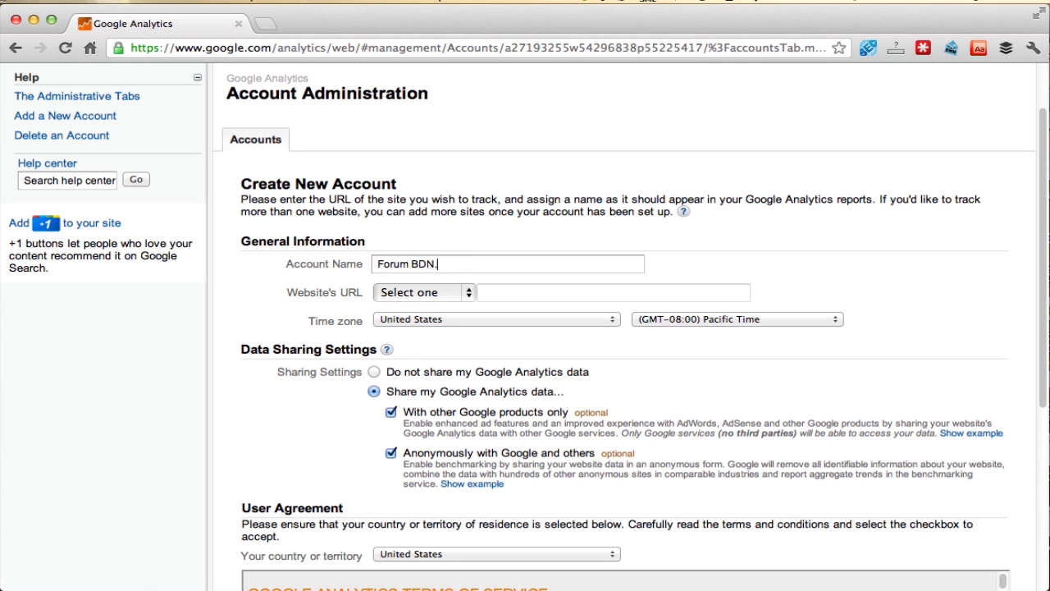
pyautogui.click(424, 292)
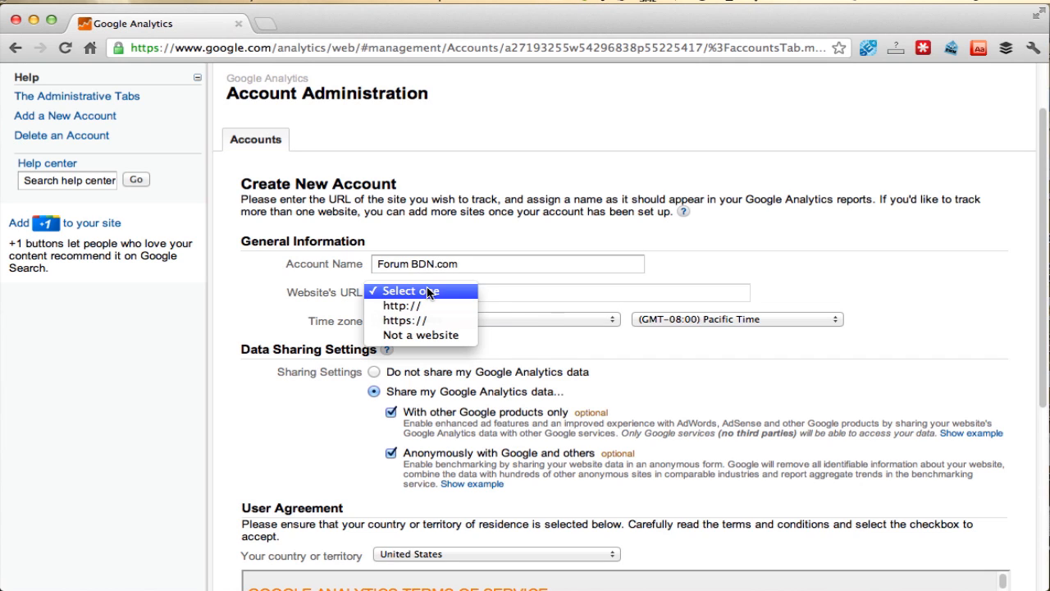
pyautogui.moveTo(424, 305)
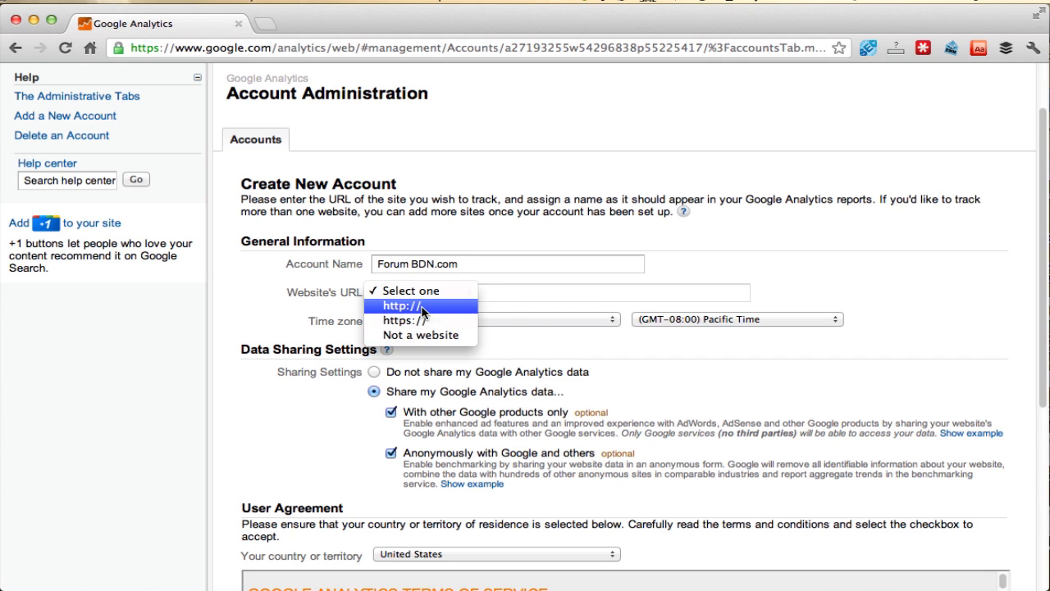
pyautogui.moveTo(408, 310)
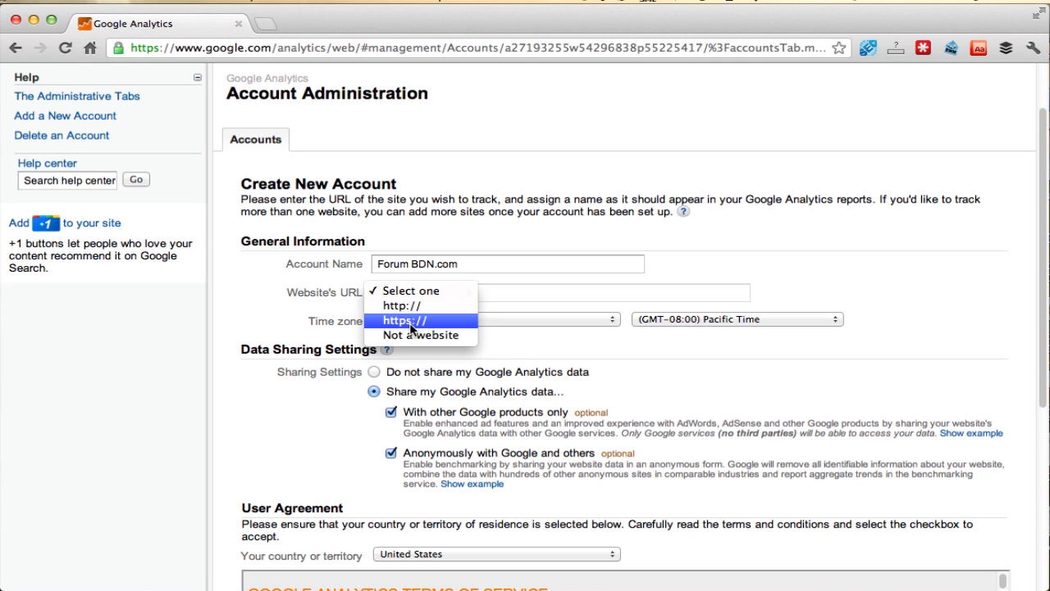
pyautogui.moveTo(403, 305)
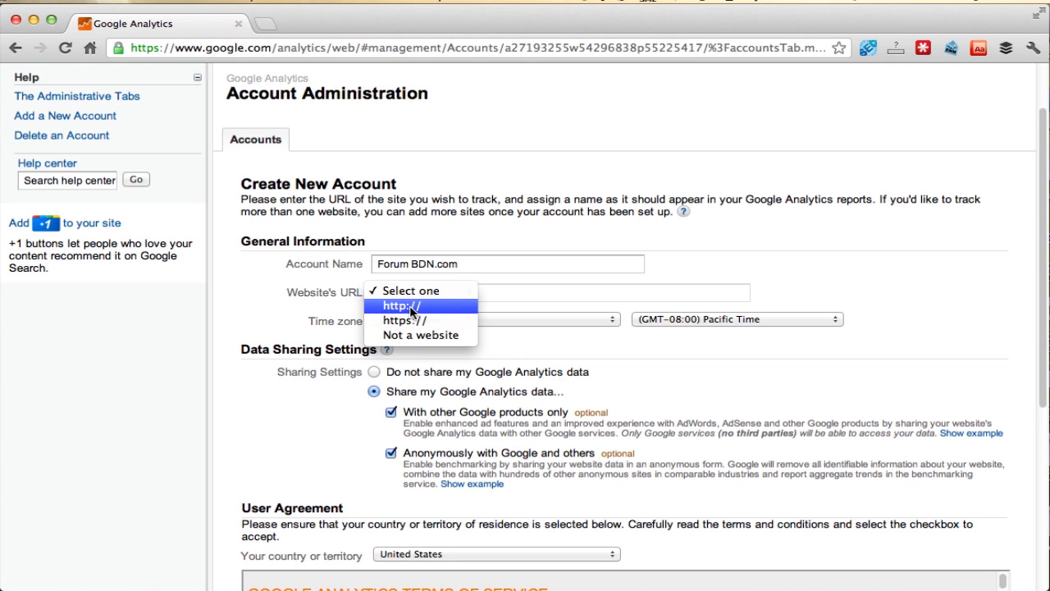
pyautogui.click(411, 307)
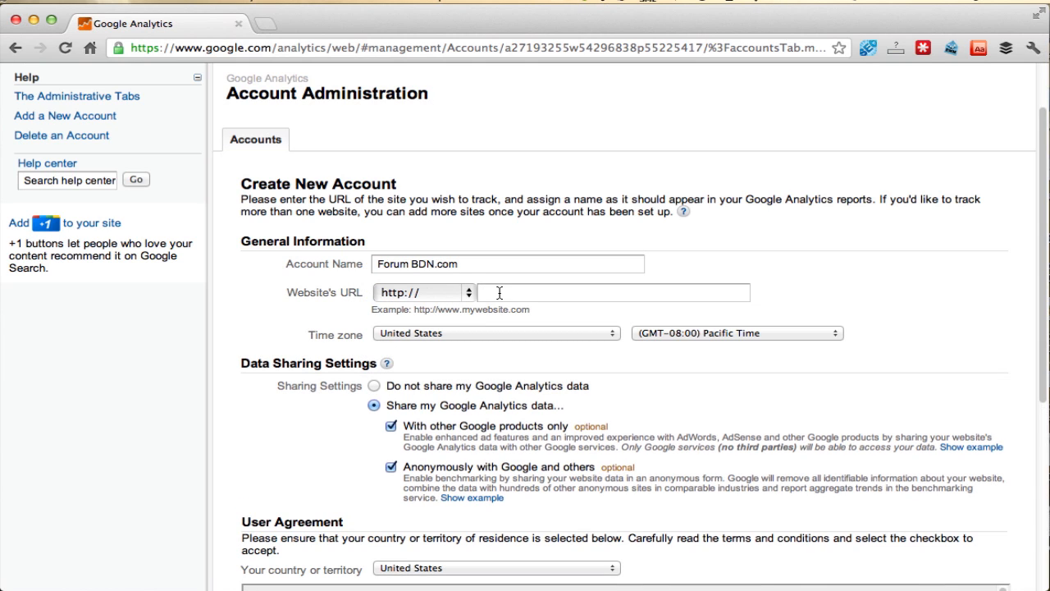
pyautogui.write('www.')
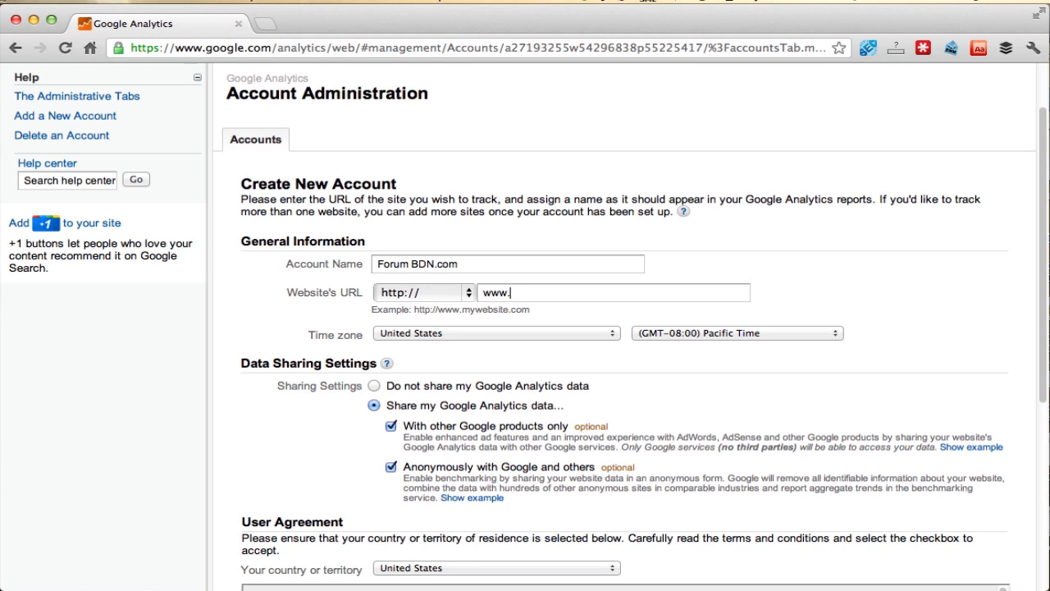
pyautogui.write('forumbdn')
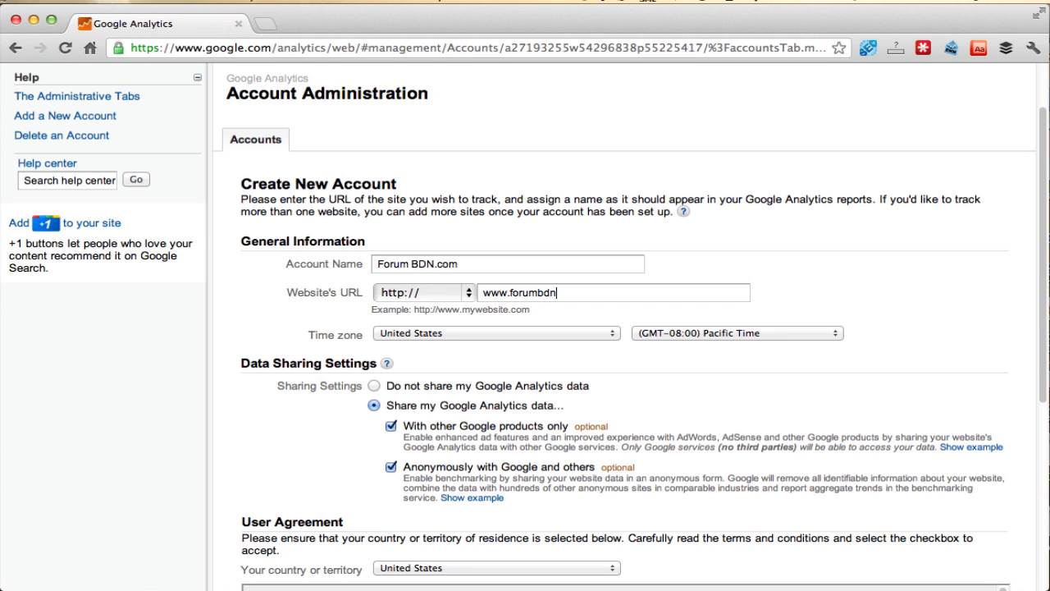
pyautogui.write('.com')
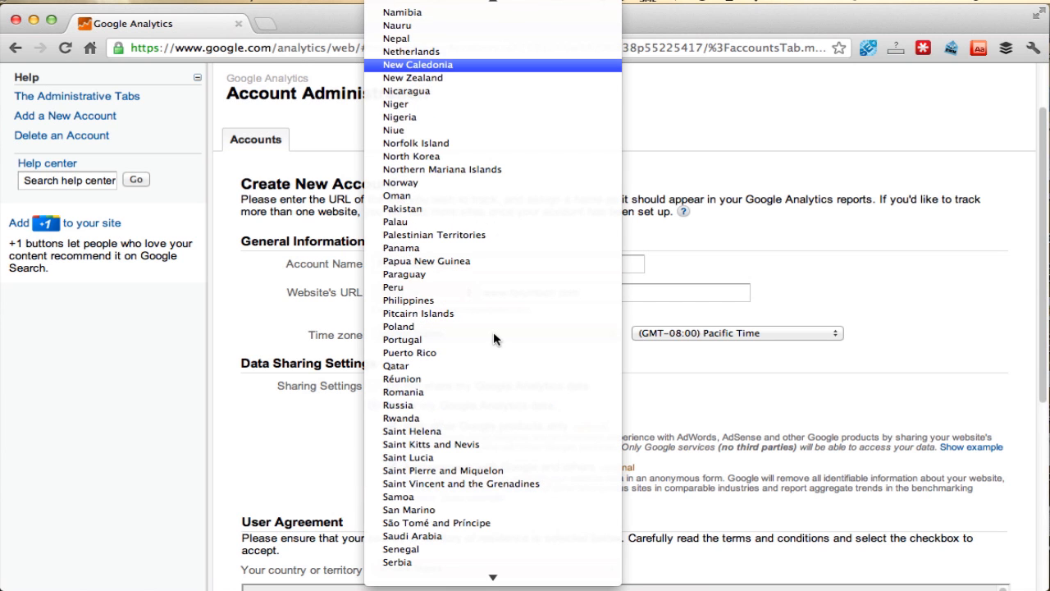
pyautogui.click(413, 78)
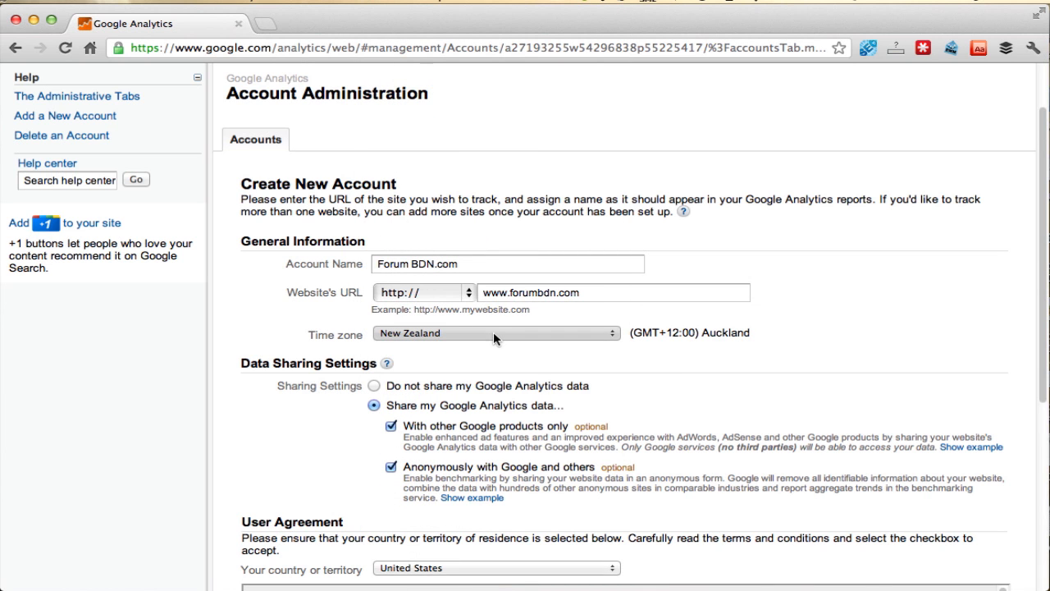
# - Turn off anonymous data sharing with Google and others, keeping sharing with other Google products
pyautogui.scroll(-3)
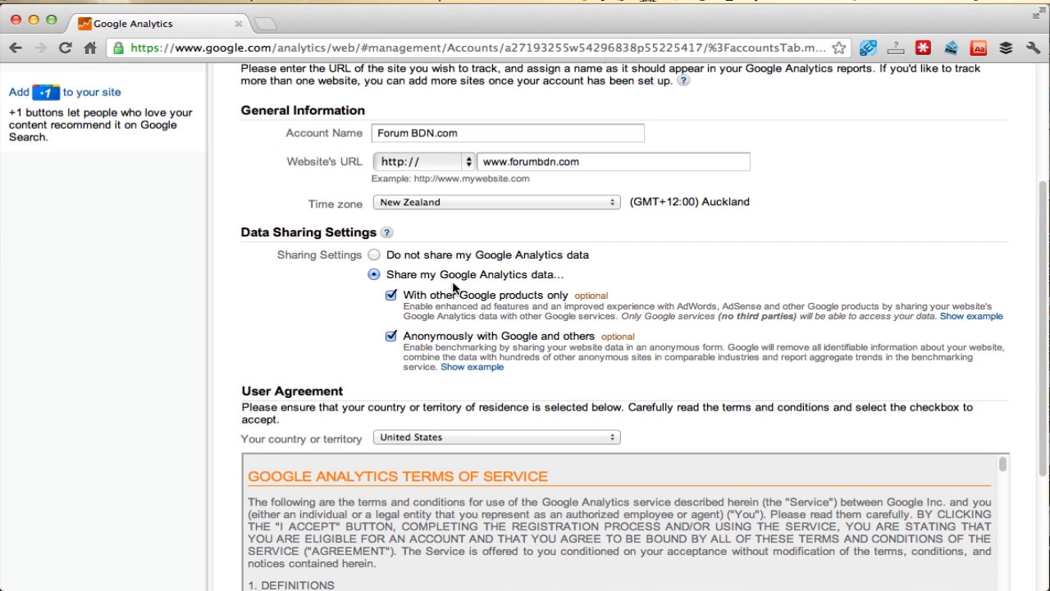
pyautogui.moveTo(528, 343)
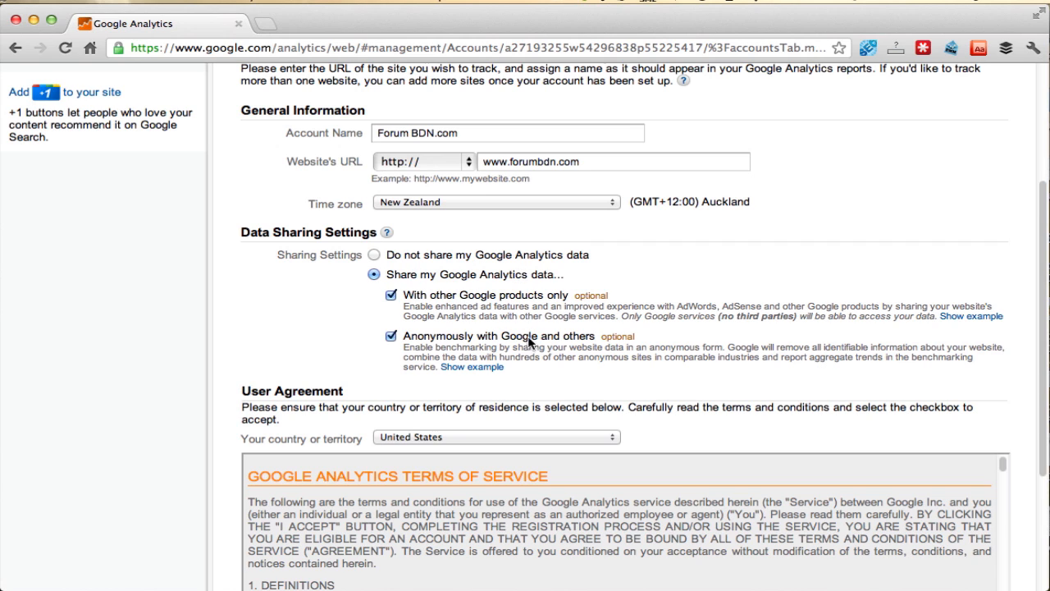
pyautogui.click(390, 336)
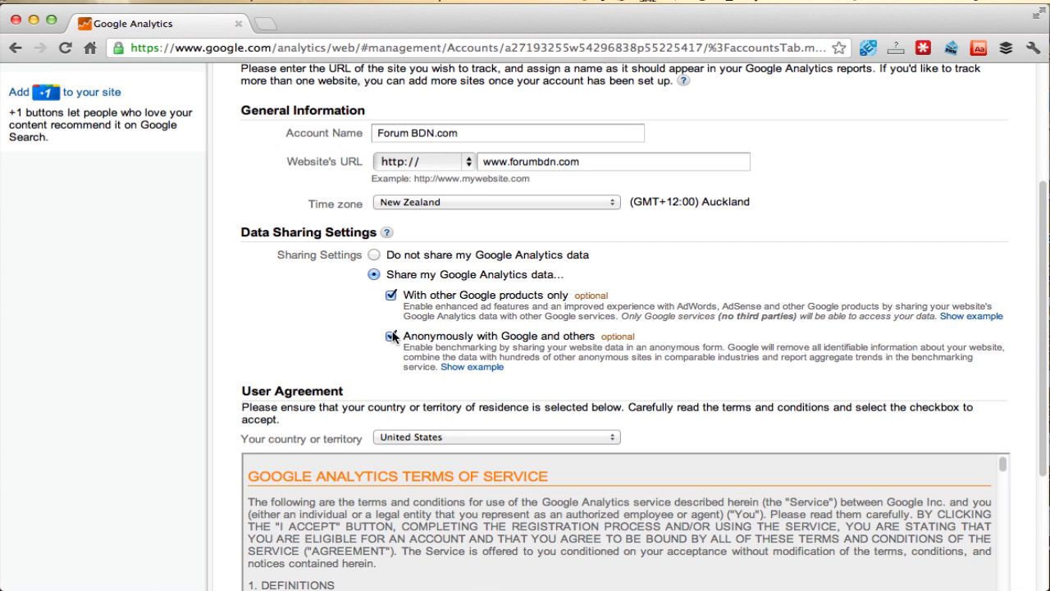
pyautogui.click(391, 335)
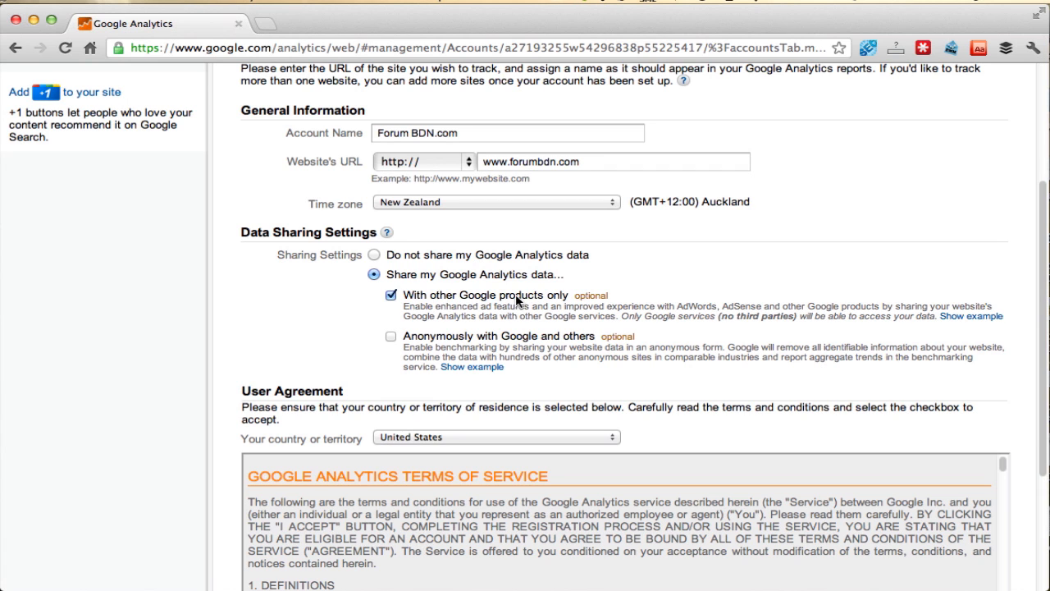
pyautogui.scroll(-3)
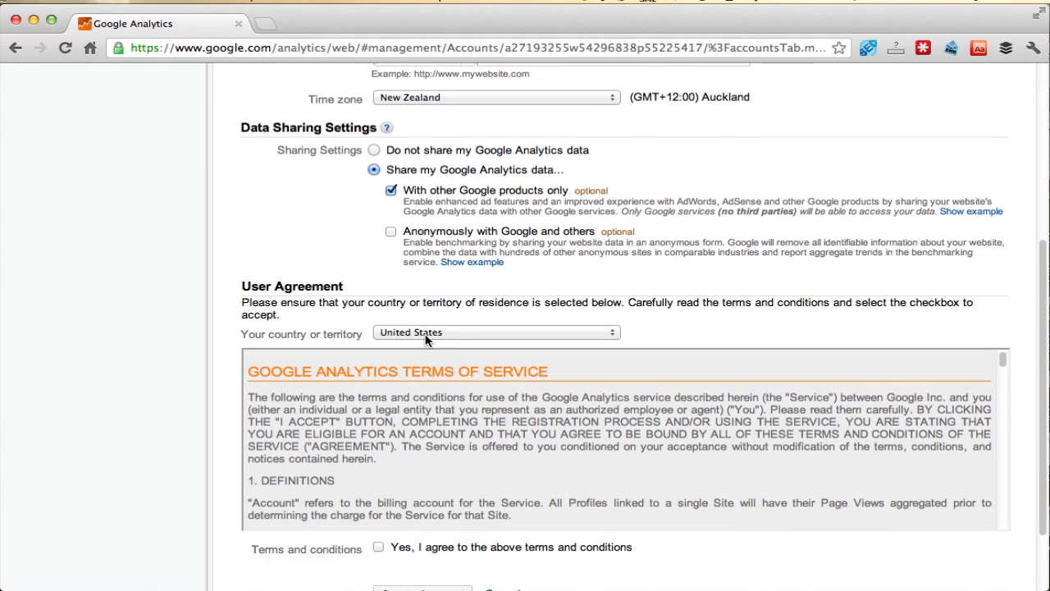
# - Set country to New Zealand, accept the terms, and create the Forum BDN.com account
pyautogui.click(495, 332)
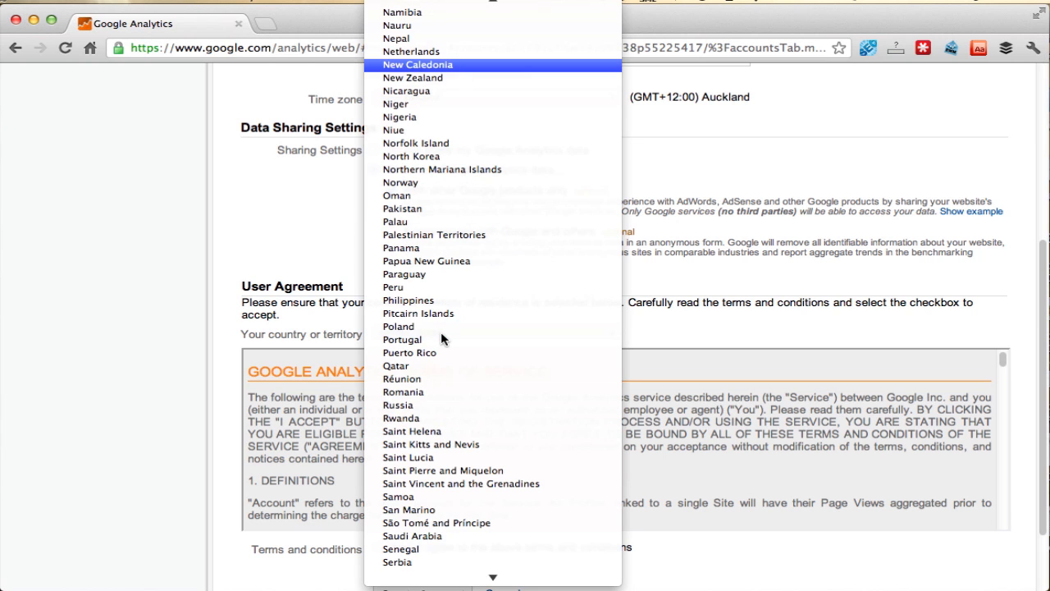
pyautogui.click(413, 79)
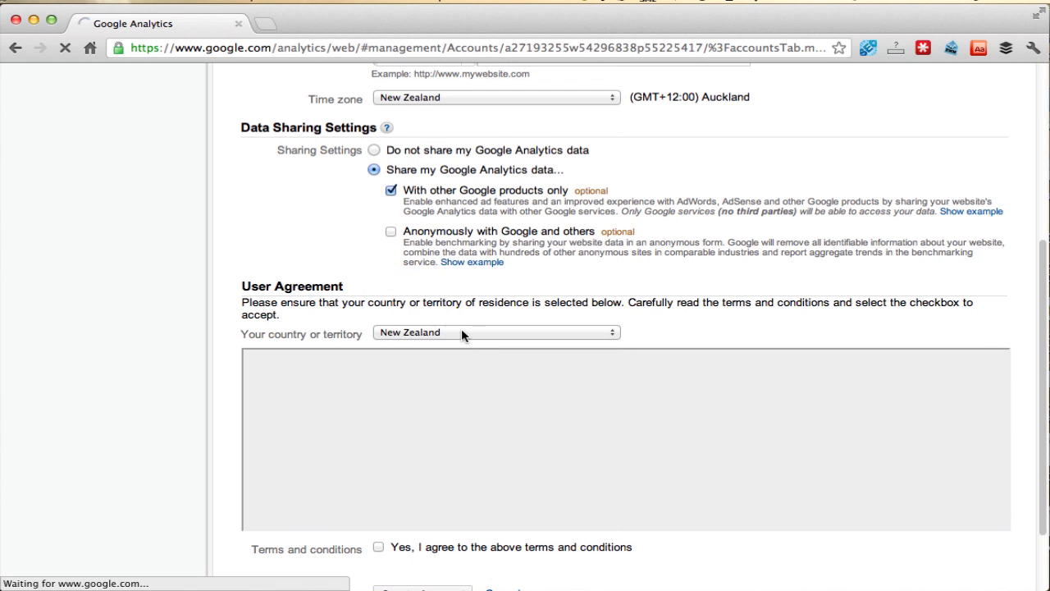
pyautogui.scroll(-3)
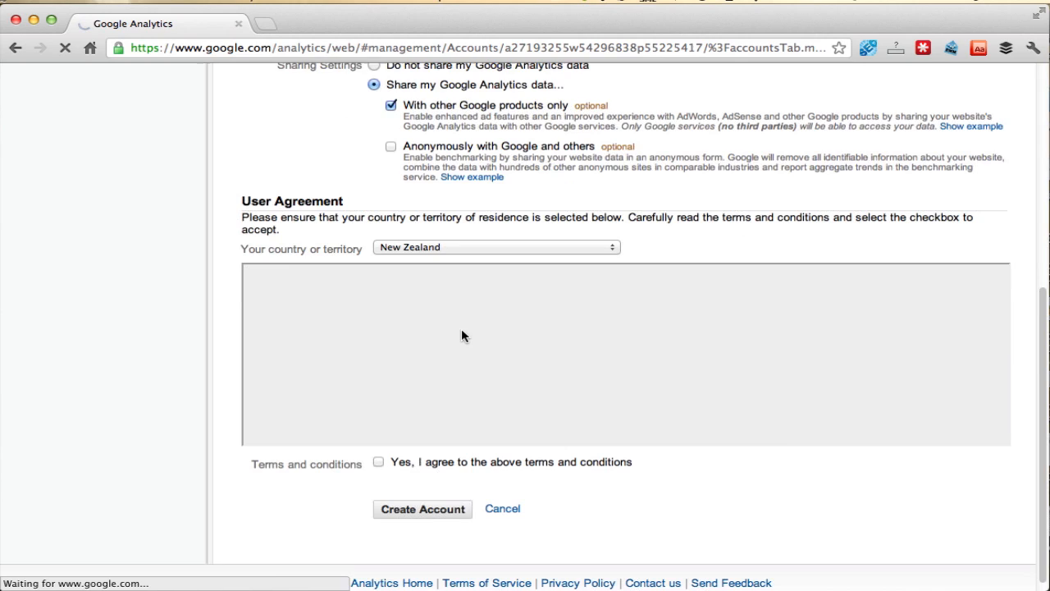
pyautogui.click(377, 461)
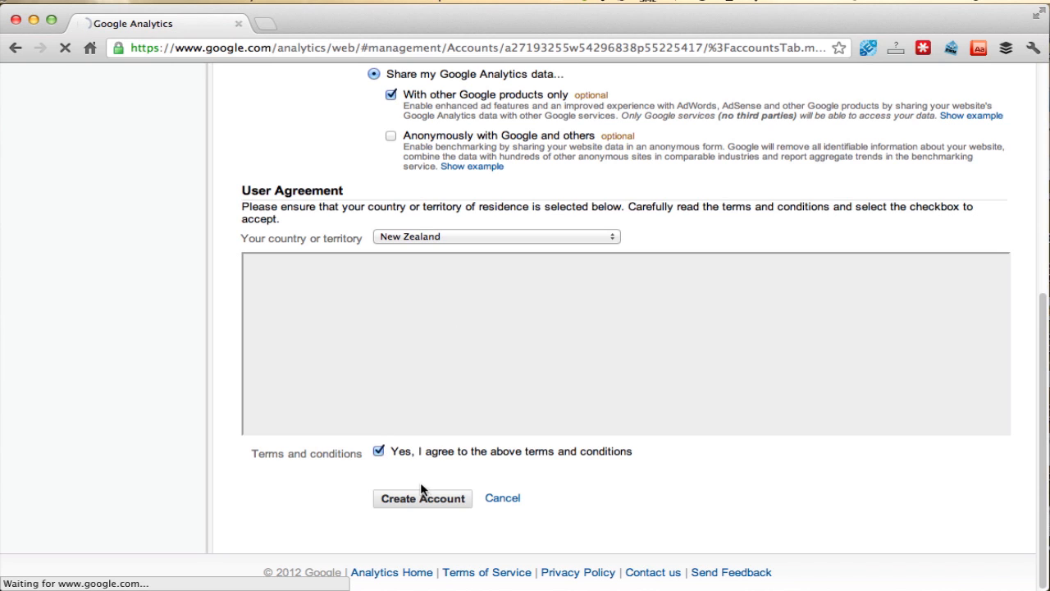
pyautogui.click(422, 499)
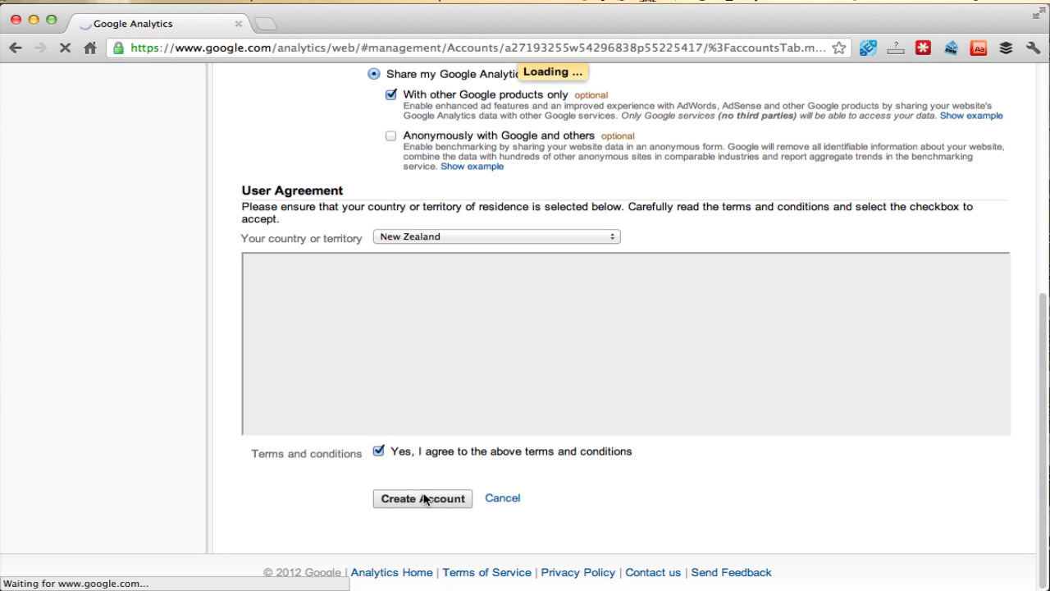
pyautogui.click(423, 499)
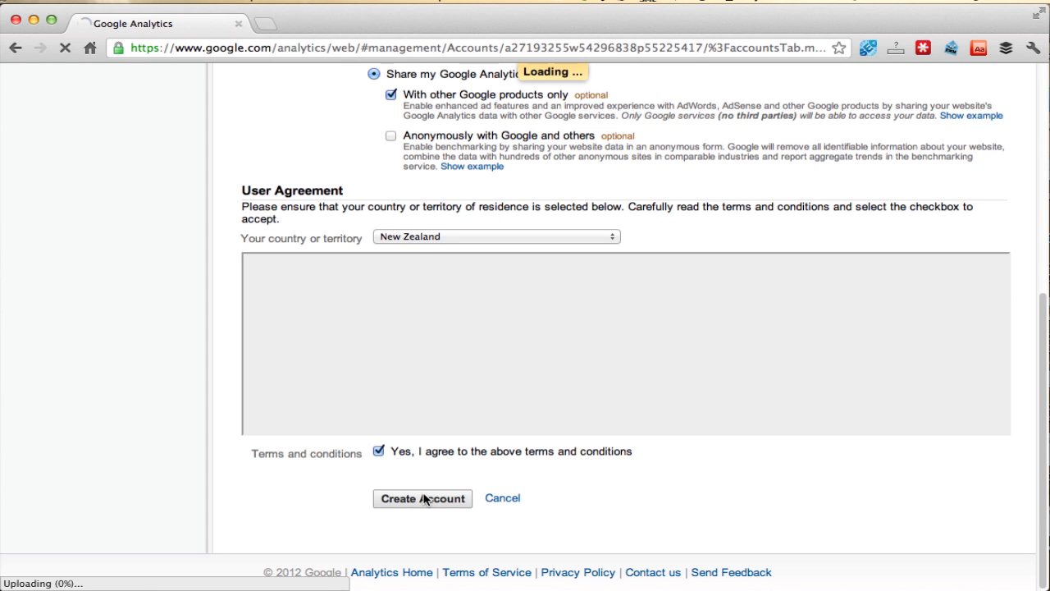
pyautogui.click(421, 499)
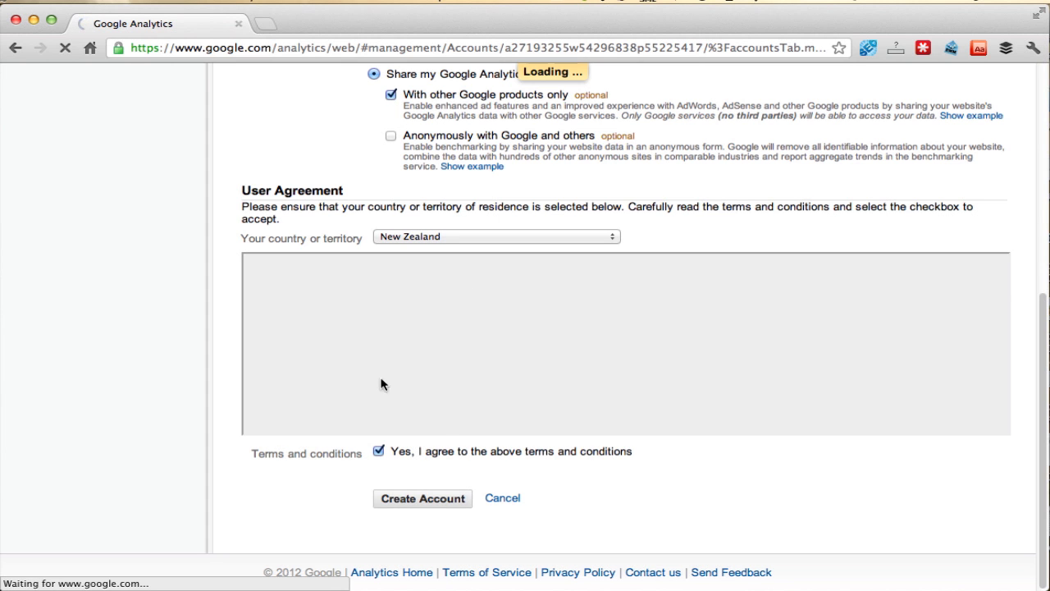
pyautogui.click(424, 499)
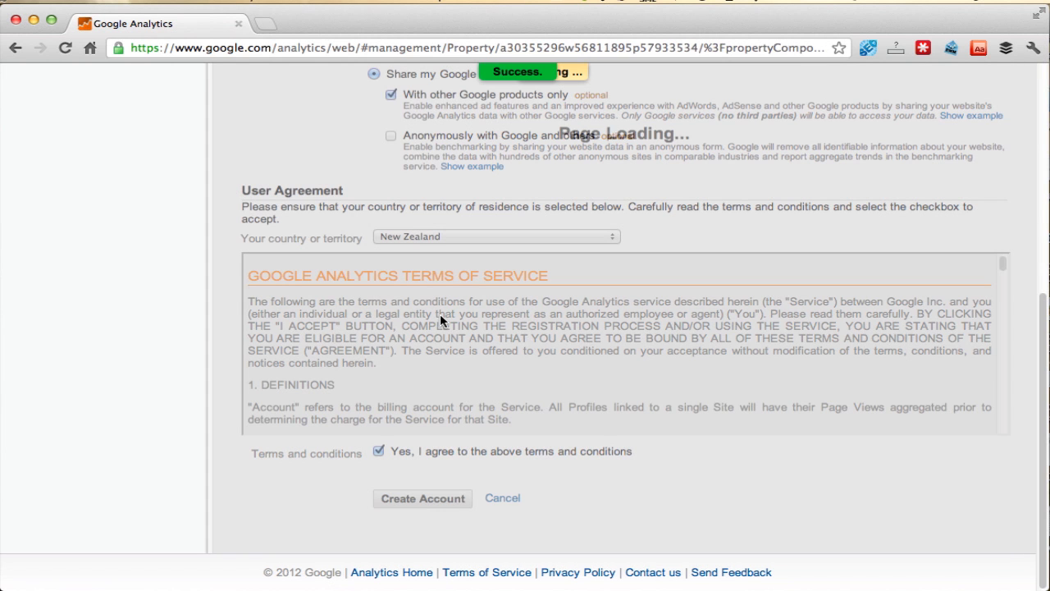
# - Highlight the Tracking Not Installed status on the Forum BDN.com property with ID UA-30355296-1
pyautogui.click(422, 499)
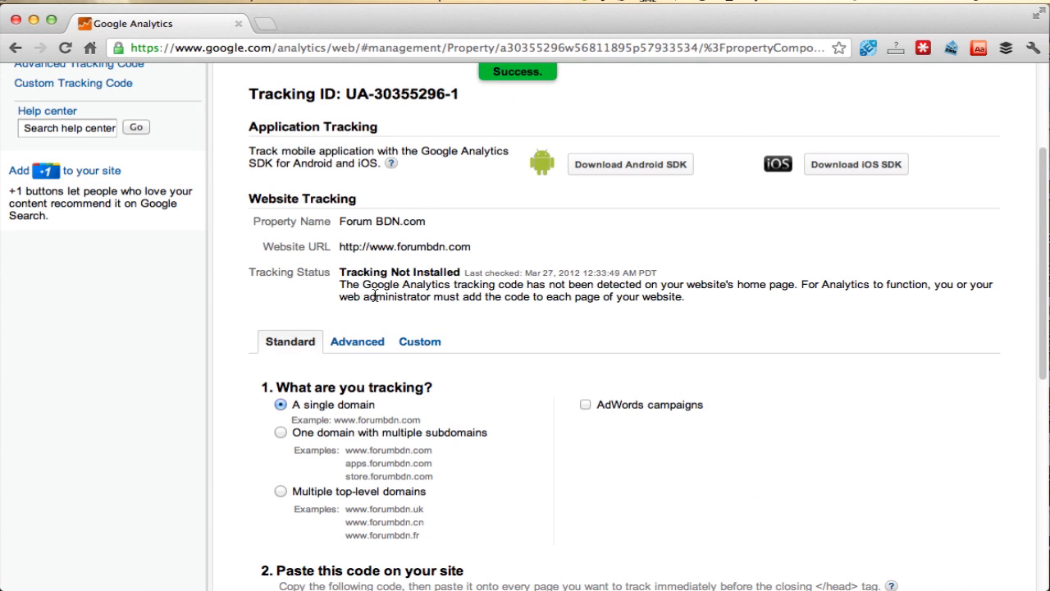
pyautogui.moveTo(339, 273); pyautogui.dragTo(684, 296)
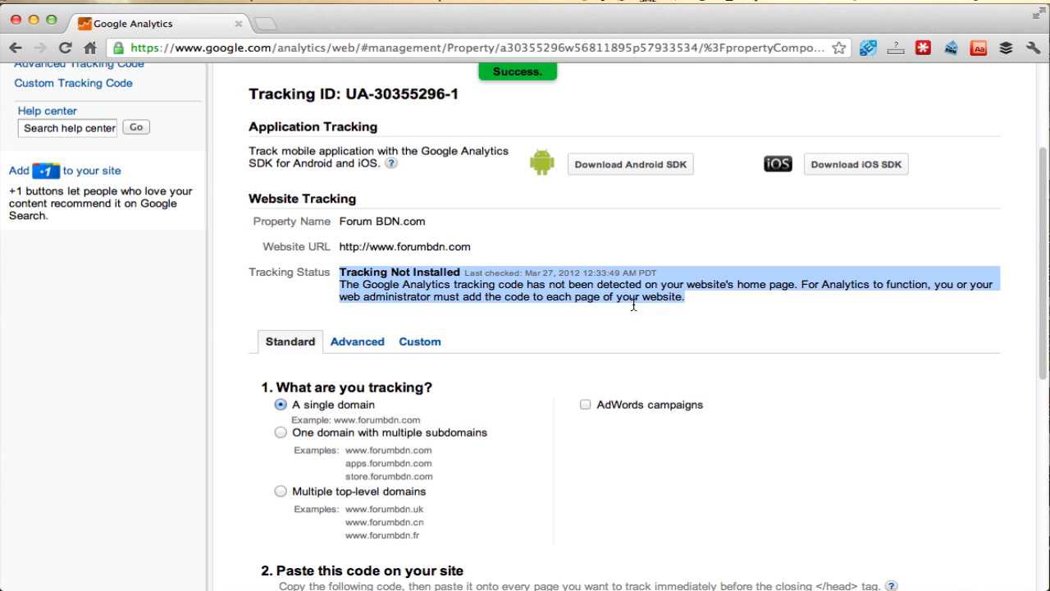